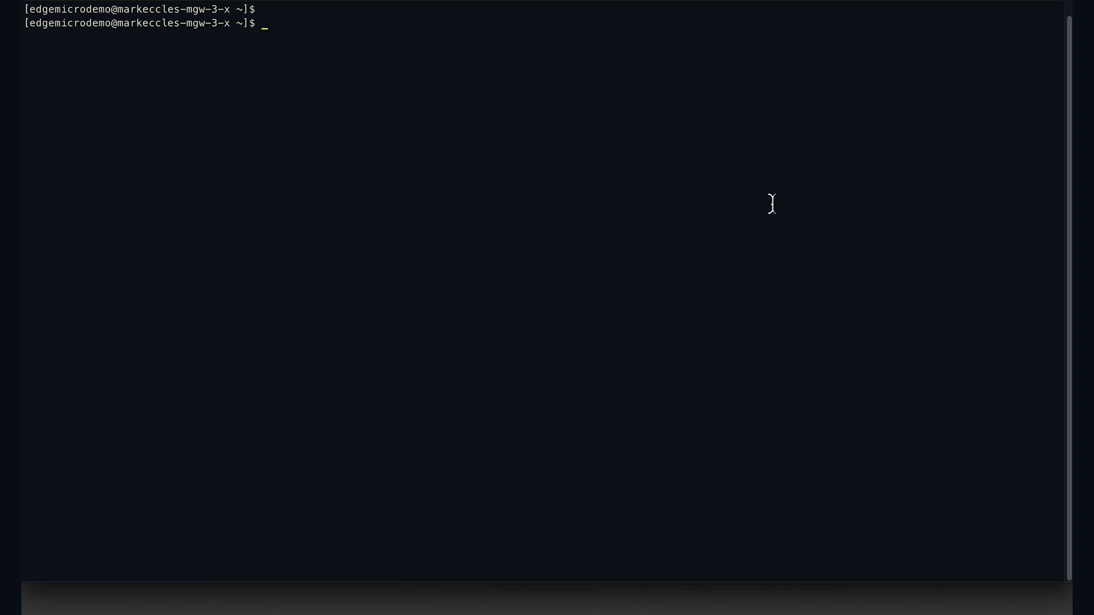
- Run 'edgemicro init' and print /home/edgemicrodemo/.edgemicro/default.yaml with cat
type("e")
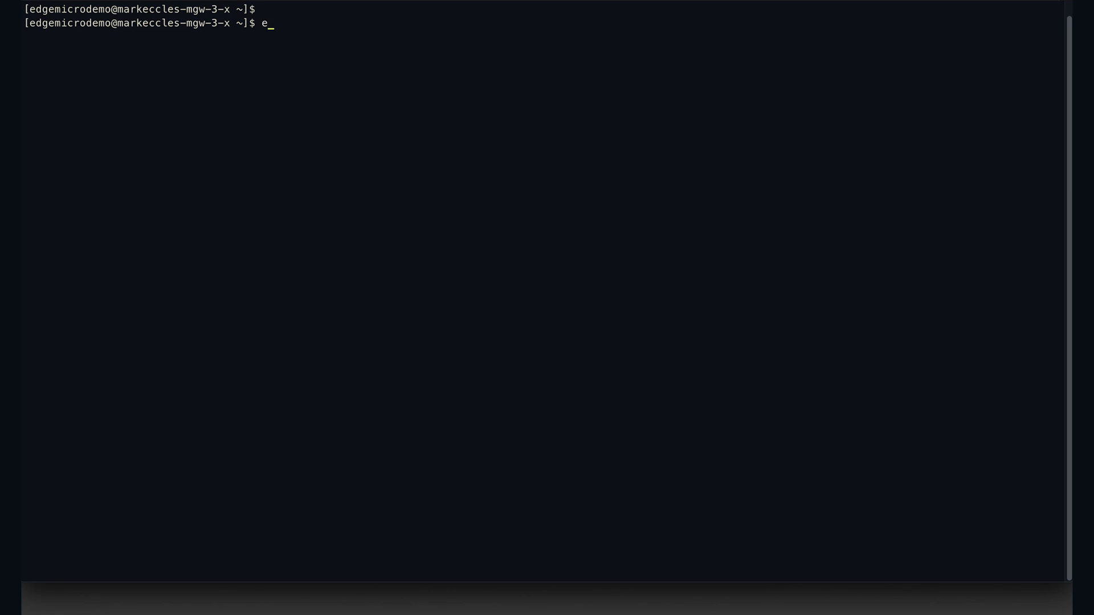
type("dgemicro init")
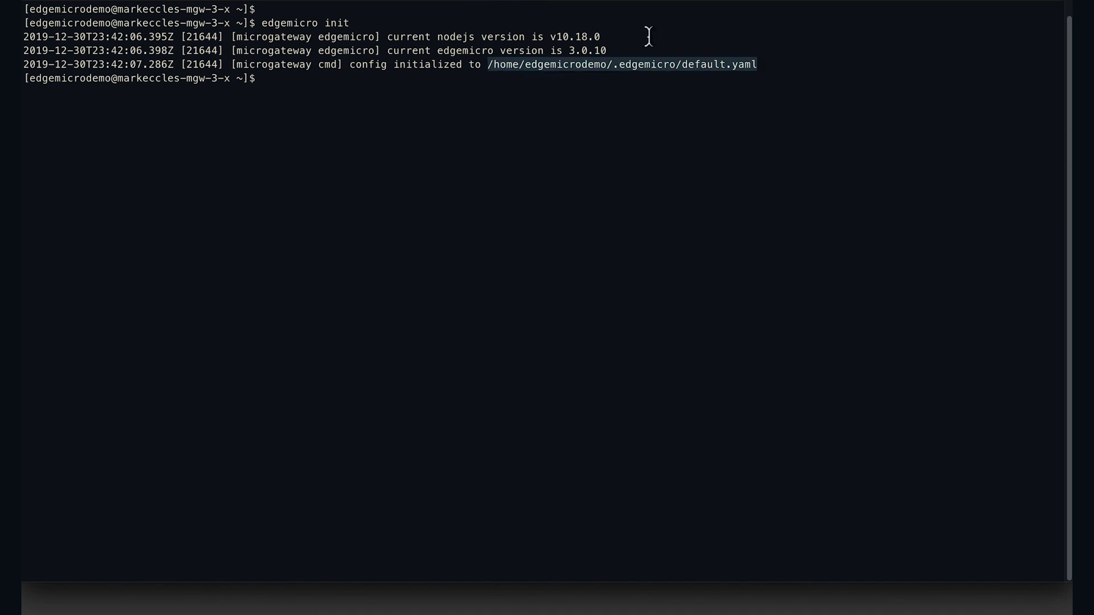
type("cat /home/edgemicrodemo/.edgemicro/default.yaml")
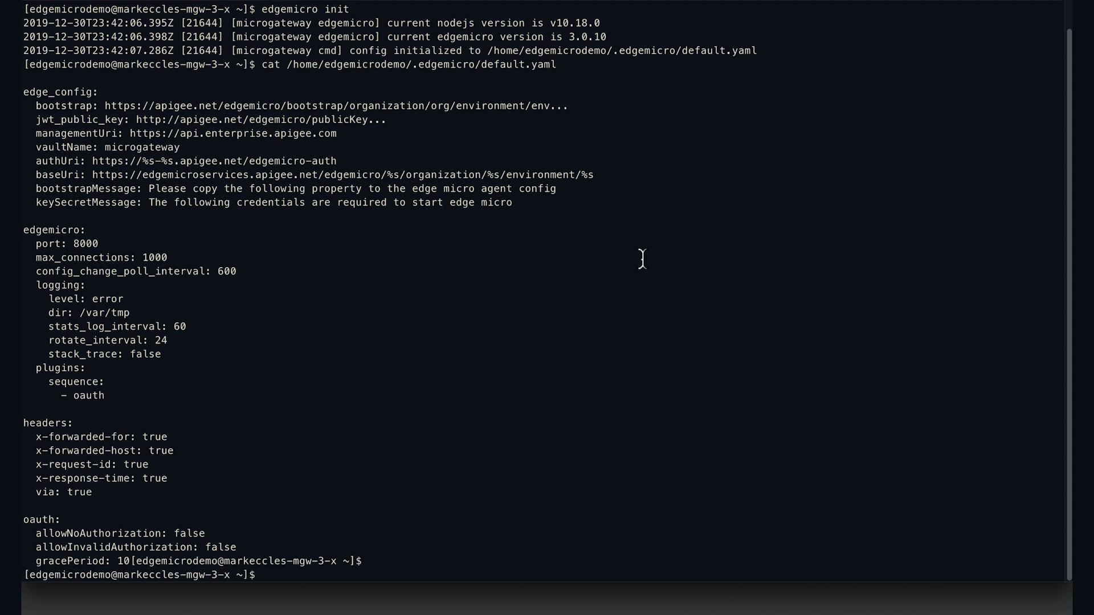
mouse_move(769, 315)
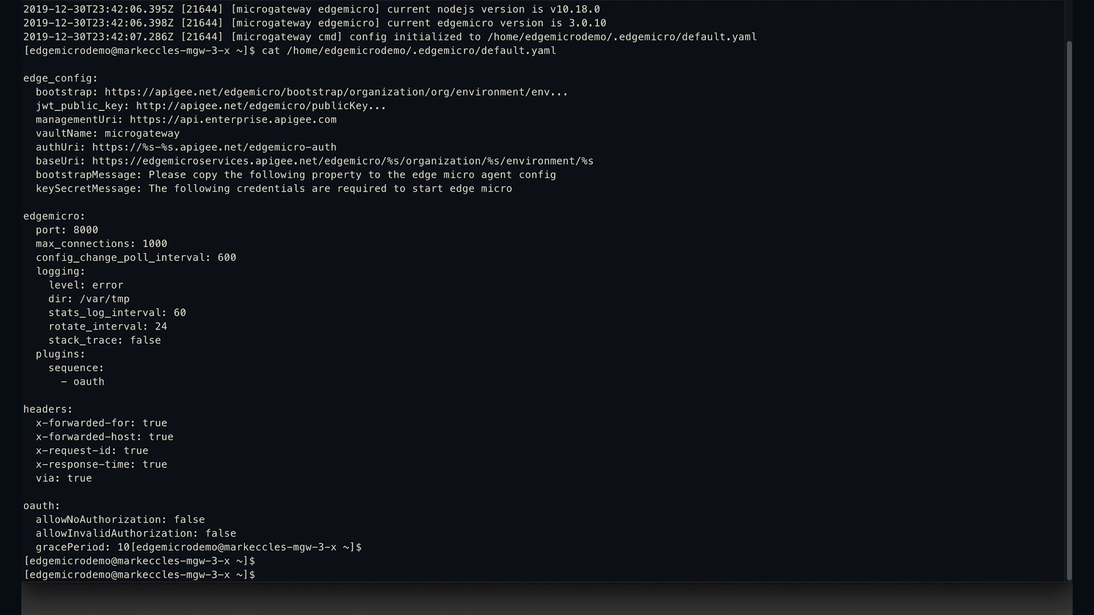
- Run 'edgemicro configure -o gsc-demo -e prod -u $APIGEE_USERNAME -p $APIGEE_PASSWORD' and review the key and secret output
type("edgemicro con")
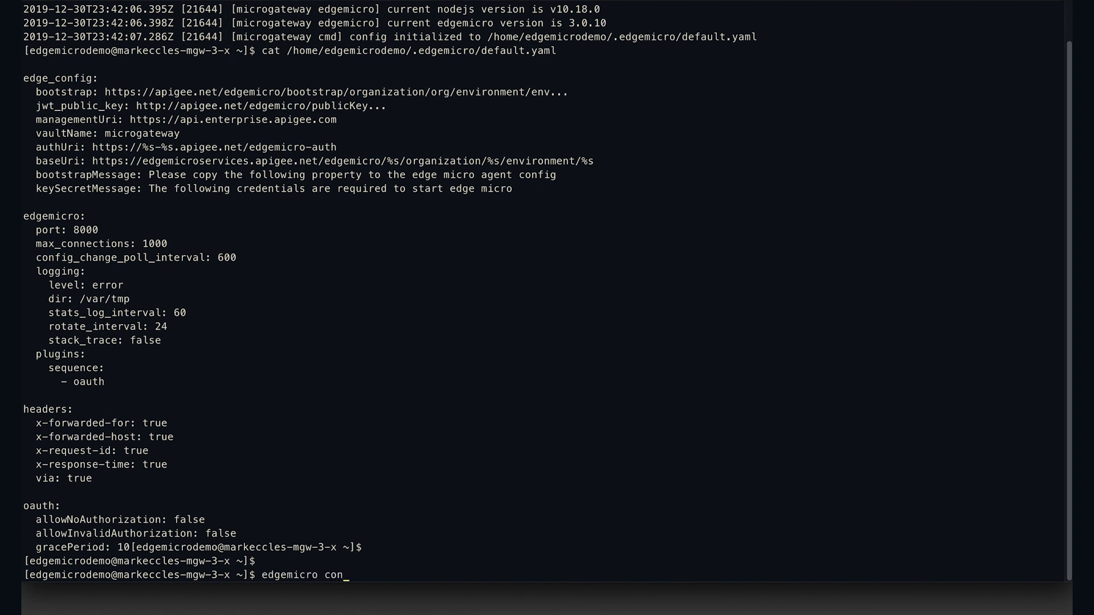
type("figure -o")
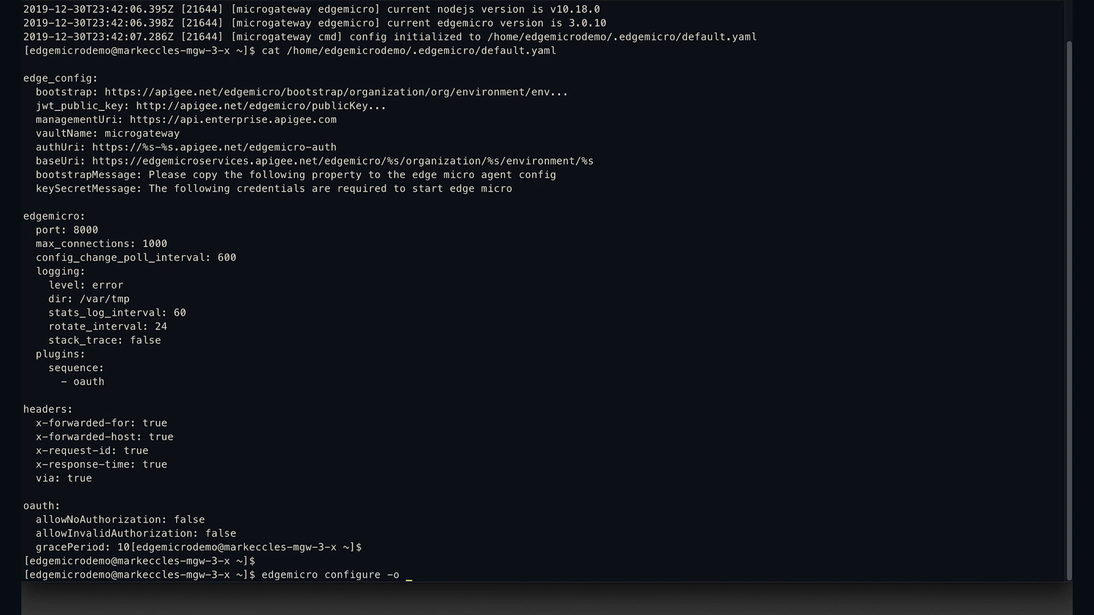
type("gsc-demo -e pro")
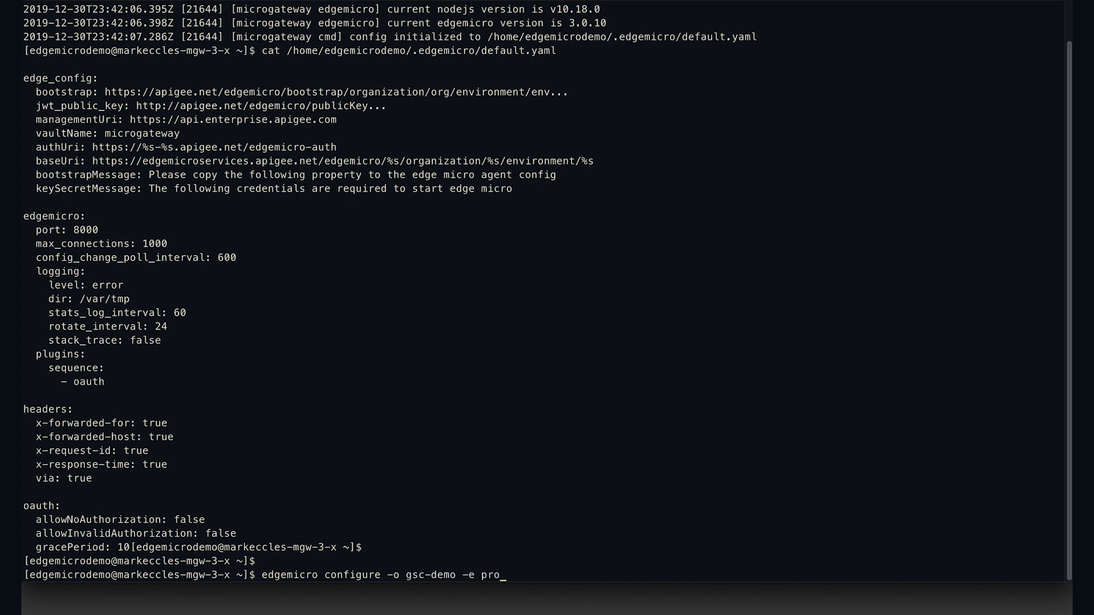
type("d -u")
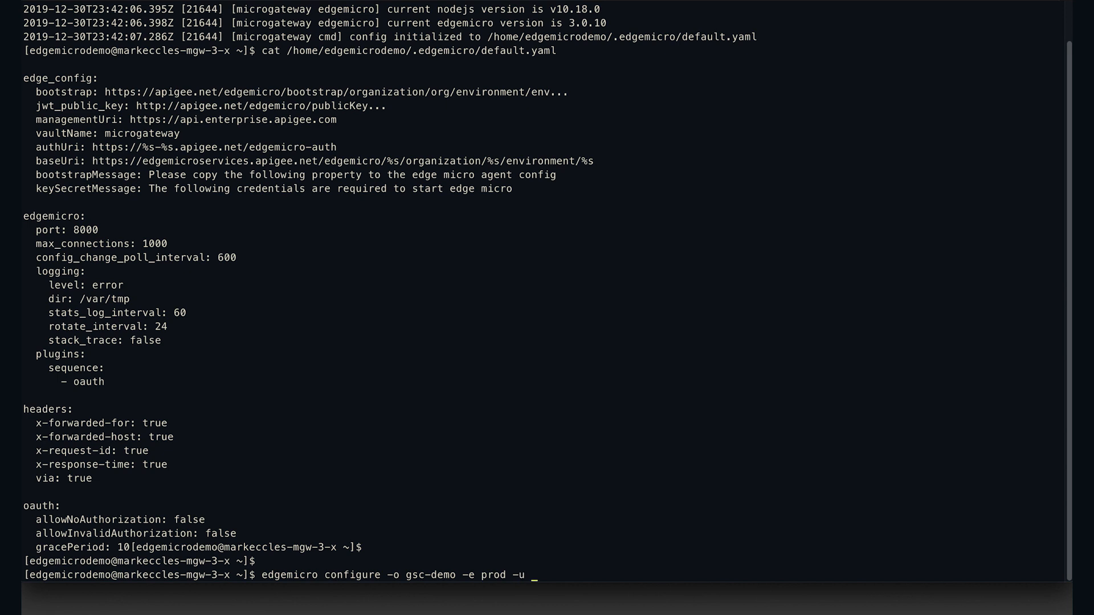
type("$APIGEE_USERNAME")
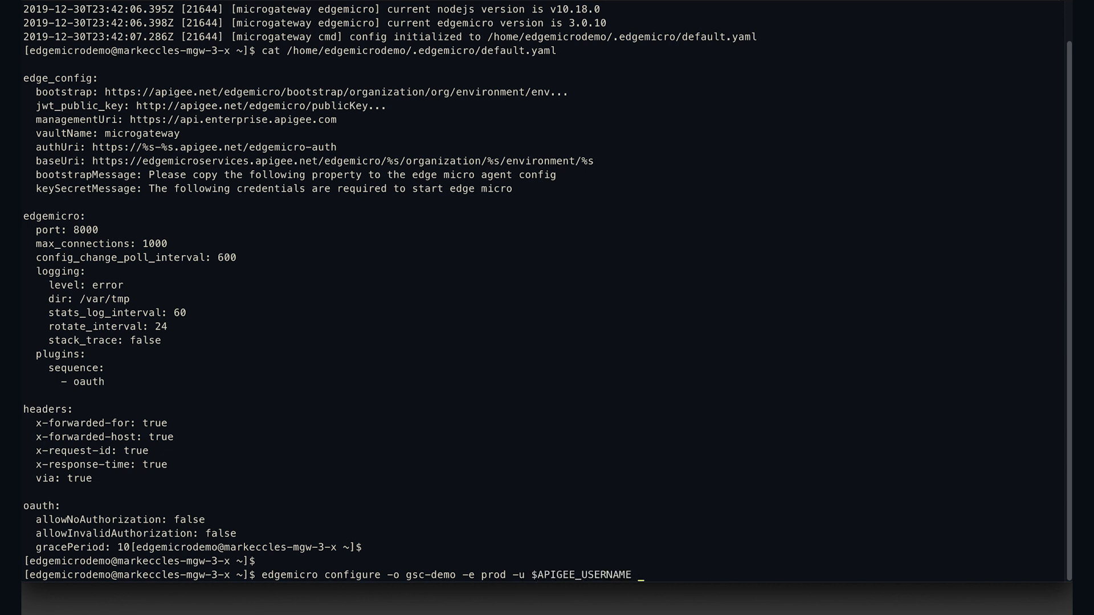
type("-p $API")
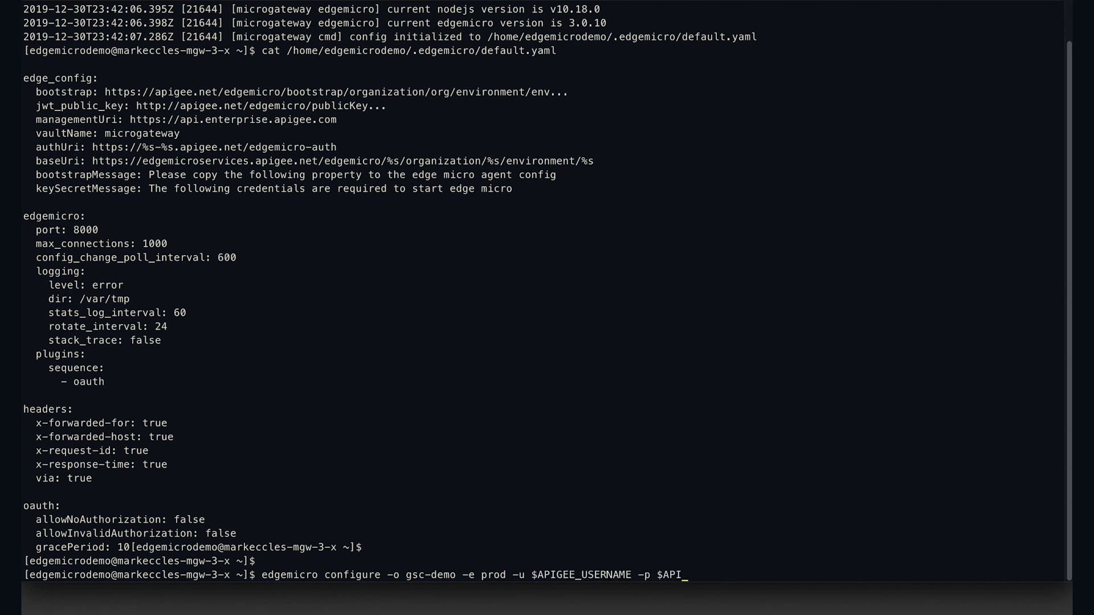
type("GEE_PASSWORD")
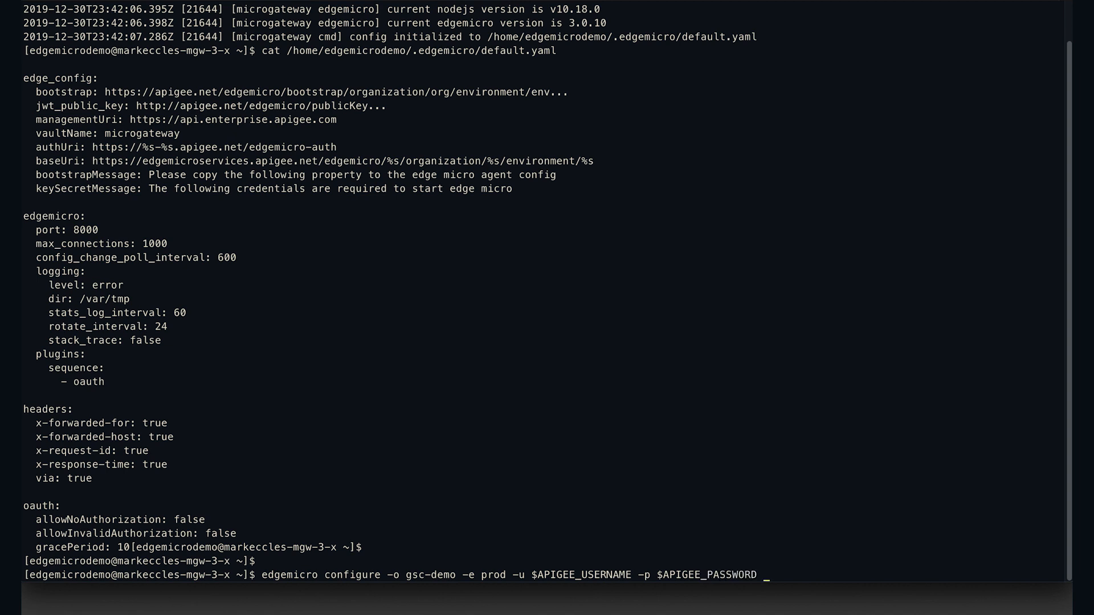
key("Return")
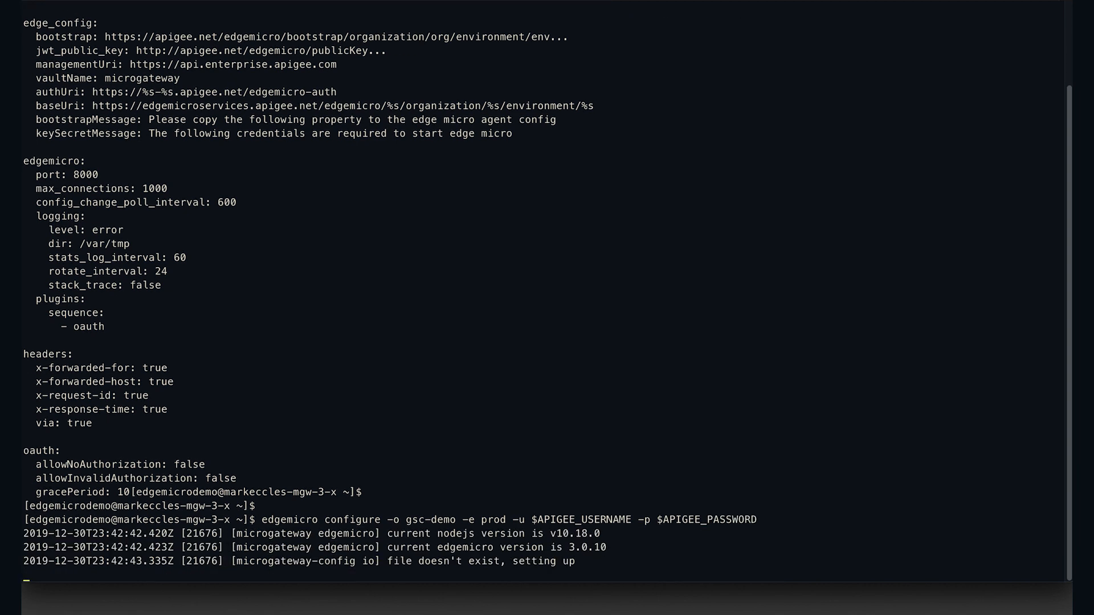
scroll("down", 3)
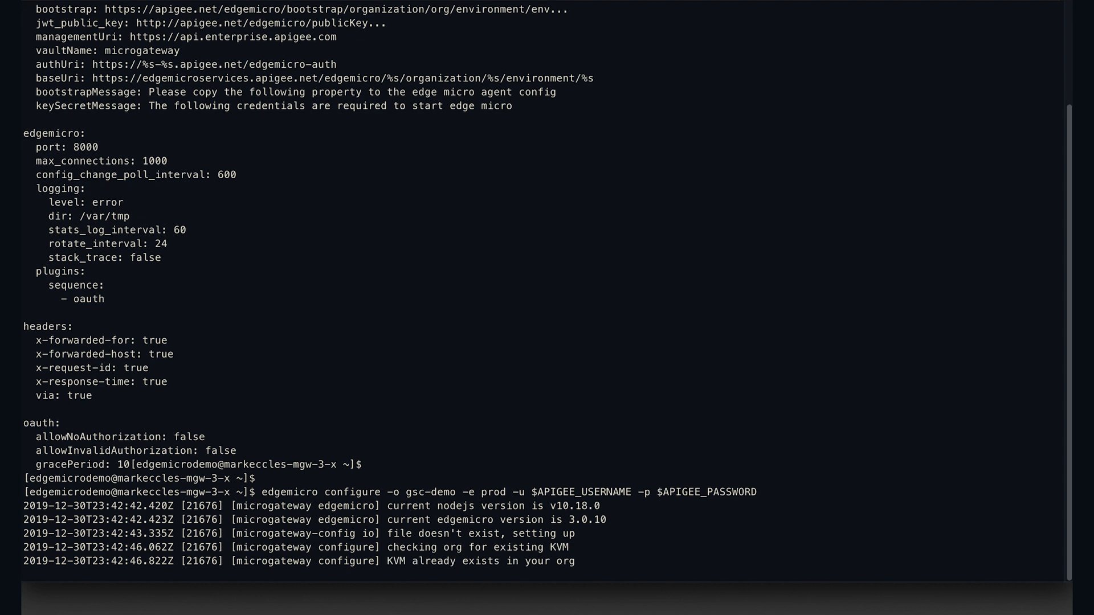
scroll("down", 3)
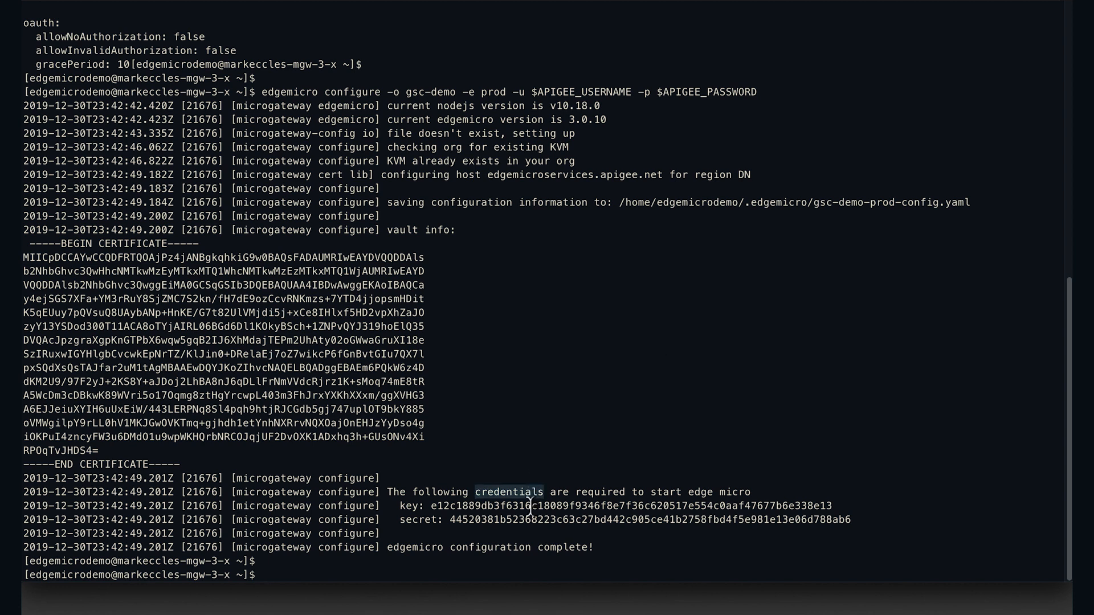
- Cat ~/.edgemicro/gsc-demo-prod-config.yaml and scroll through its bootstrap, products and analytics settings
type("ca")
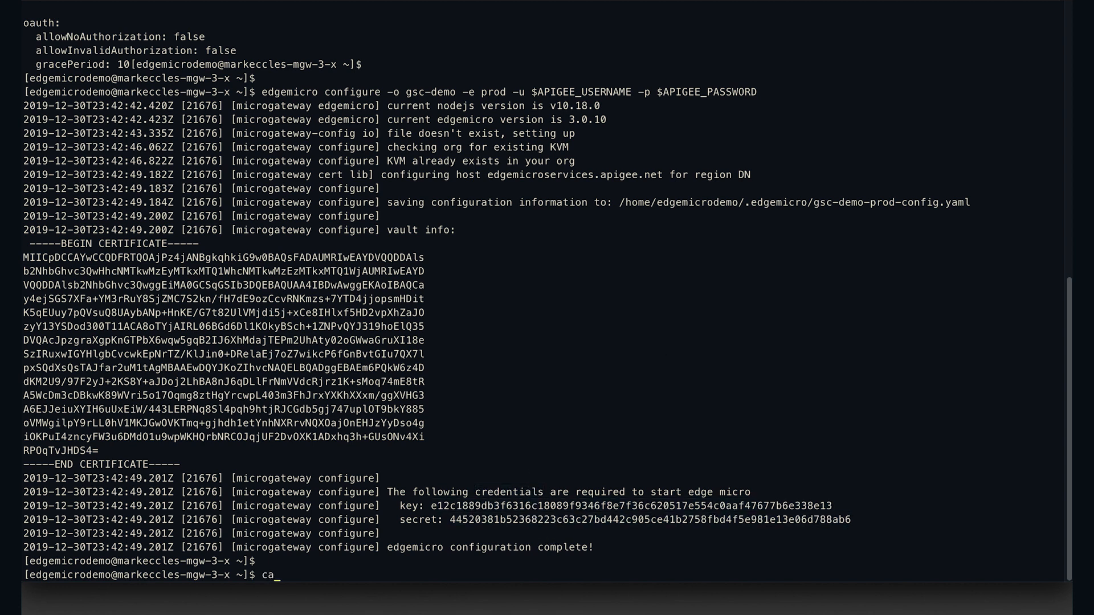
type("t")
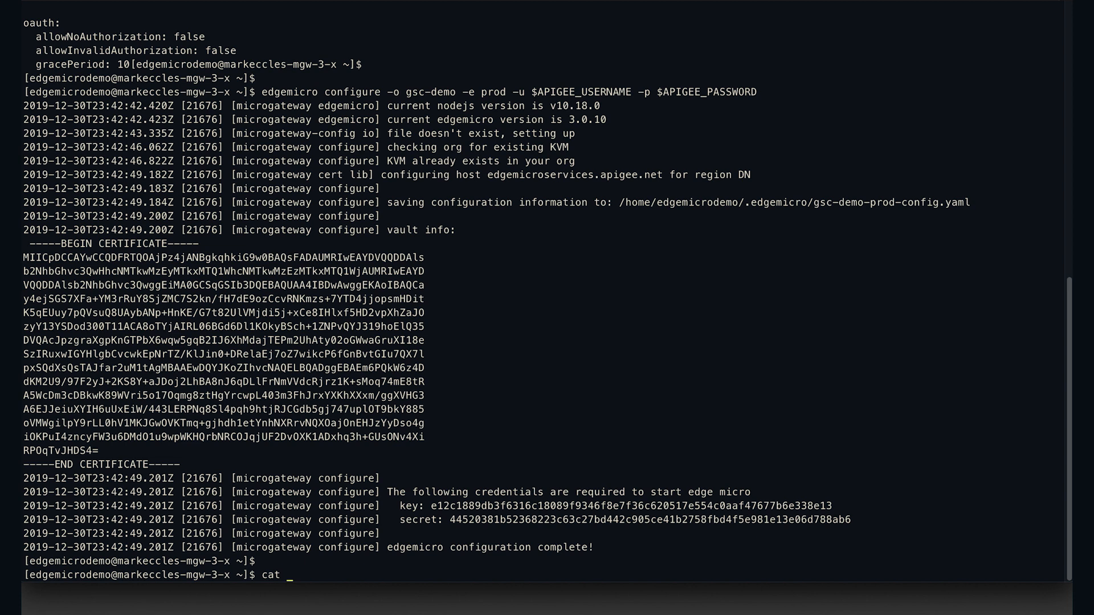
type("~/.edgemicro/")
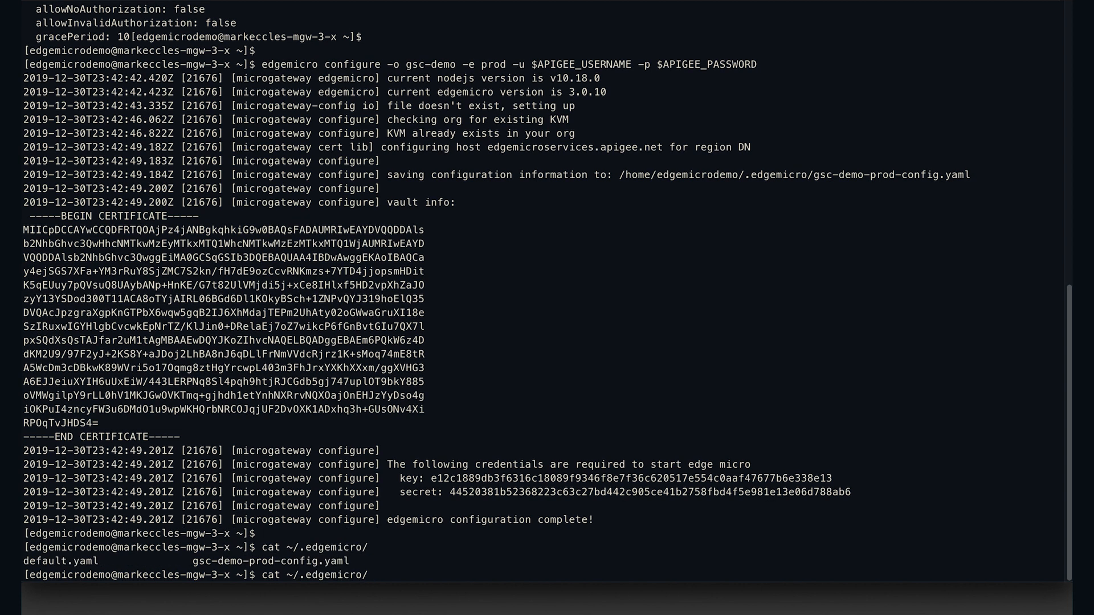
type("gsc-demo-prod-config.yaml")
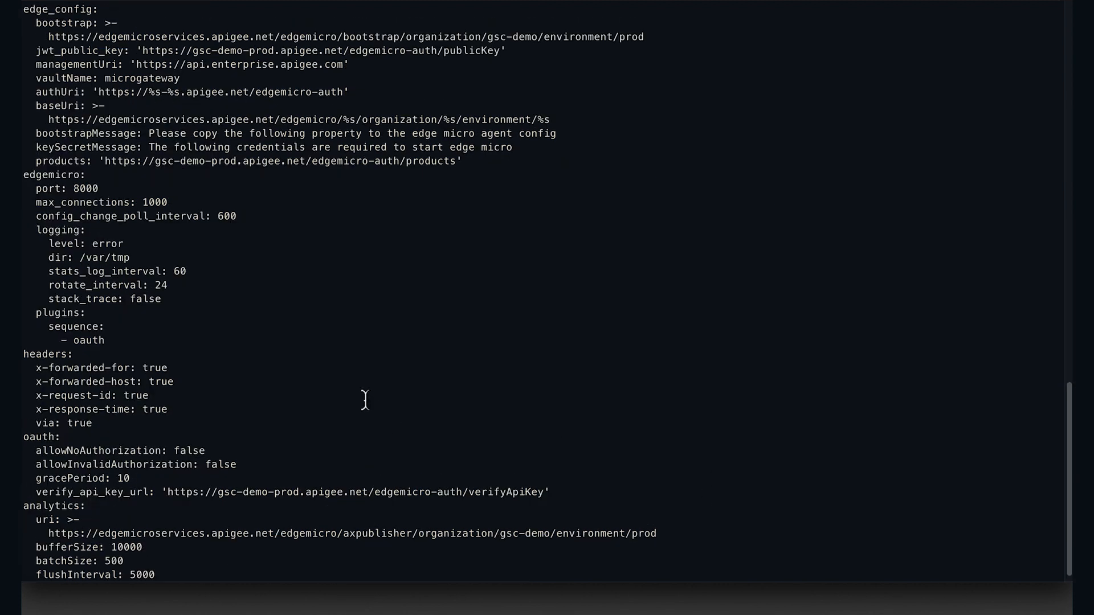
scroll("down", 3)
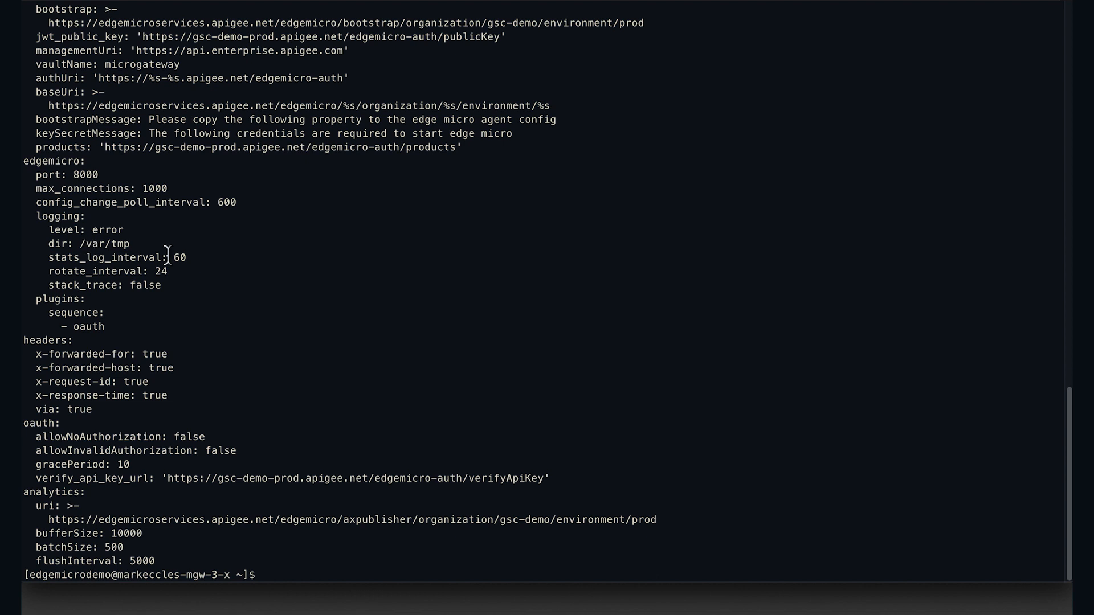
mouse_move(645, 391)
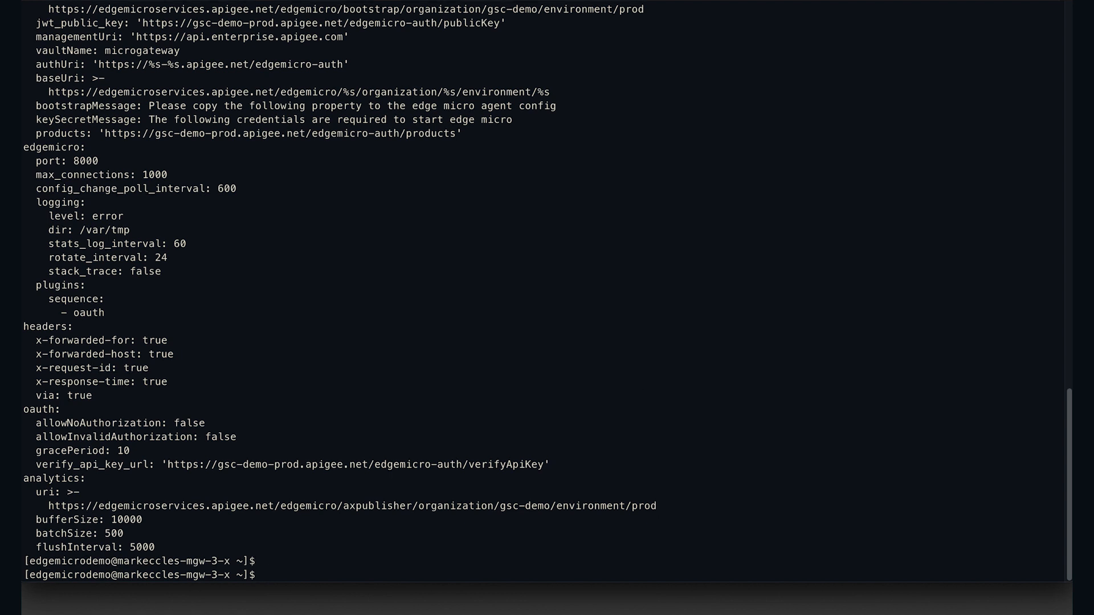
- Run 'edgemicro verify -o gsc-demo -e prod -k <key> -s <secret>' so all checks report OK
type("edgemicro")
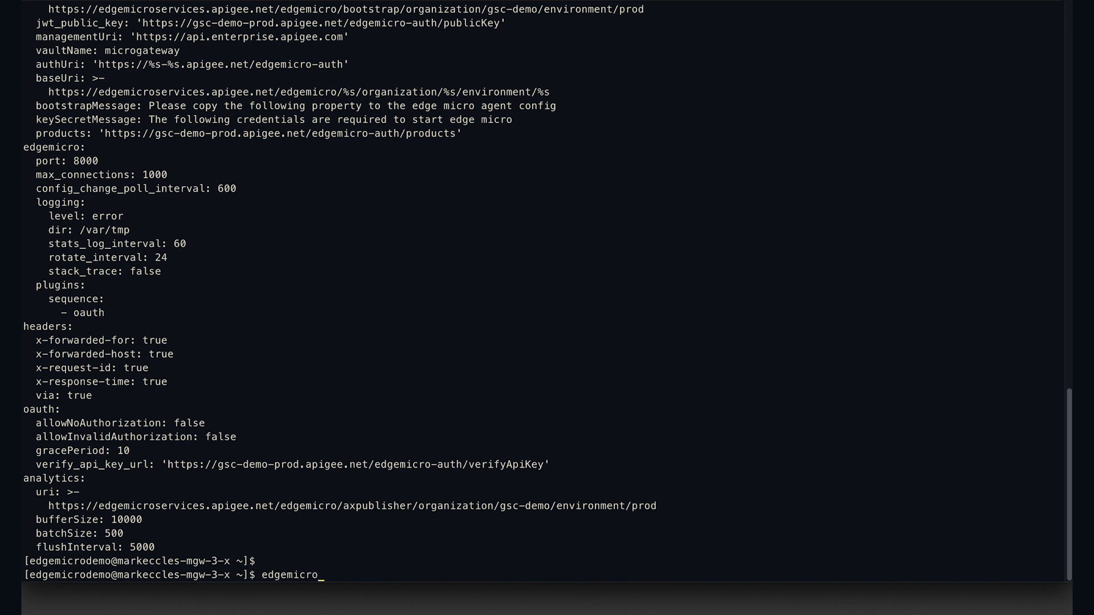
type("verify -")
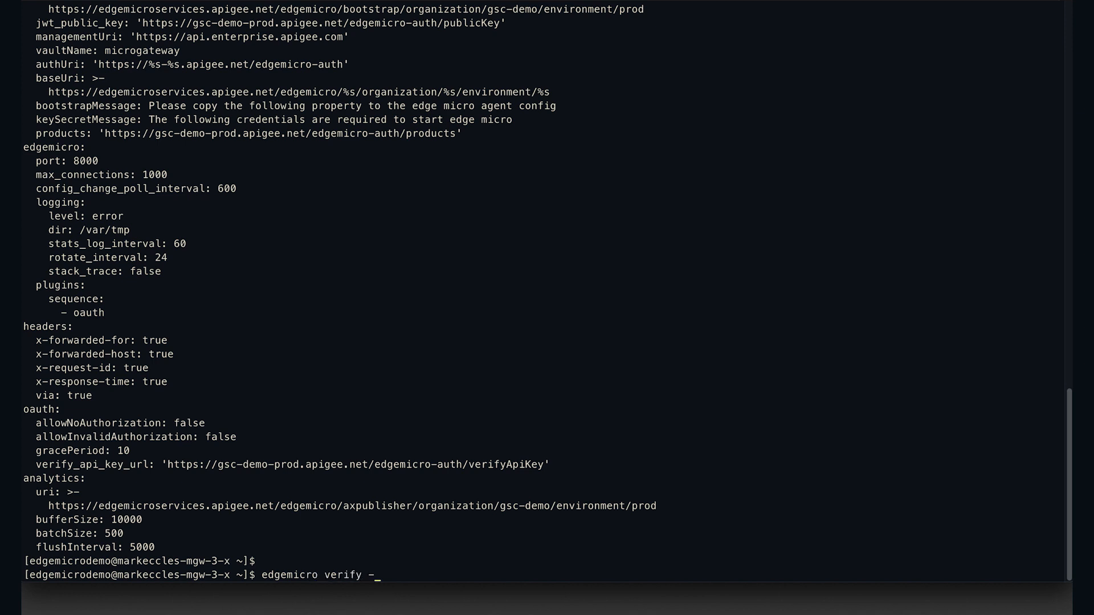
type("-o gsc-demo")
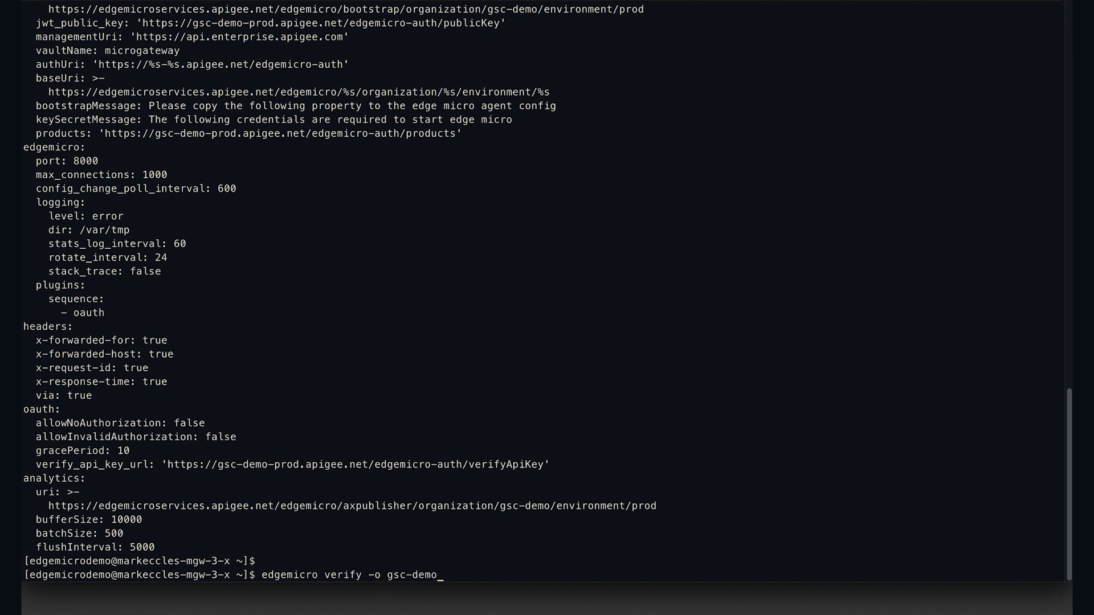
type("-e prod")
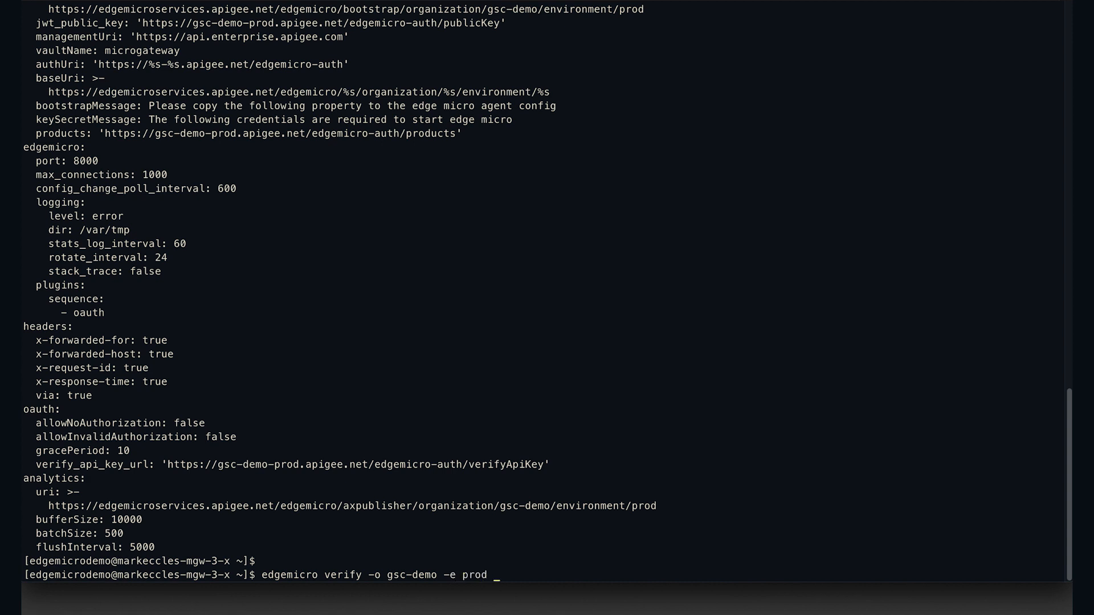
type("-k")
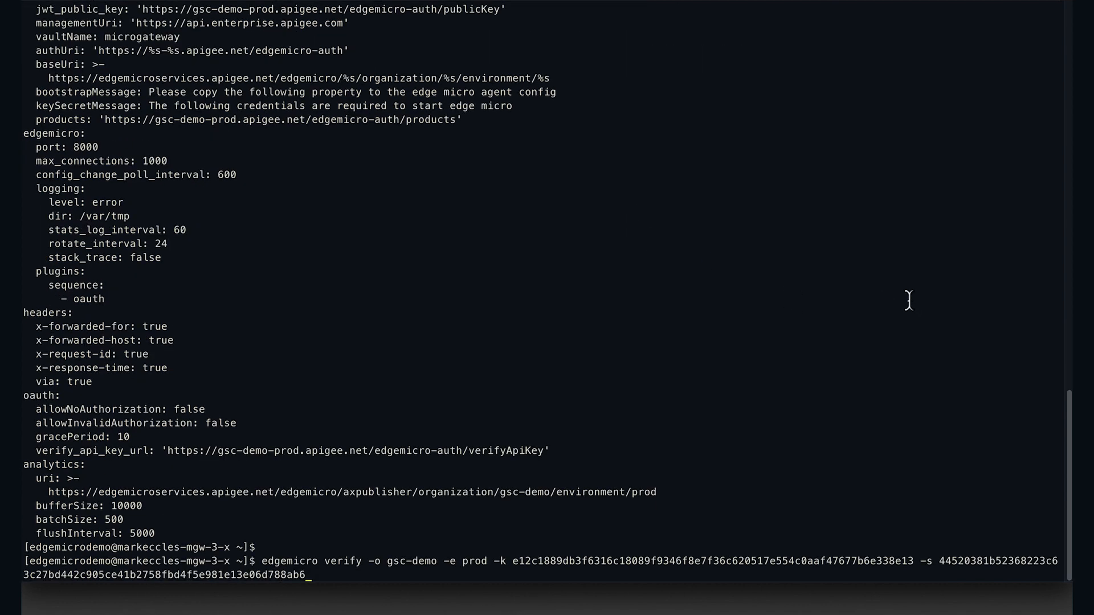
key("Return")
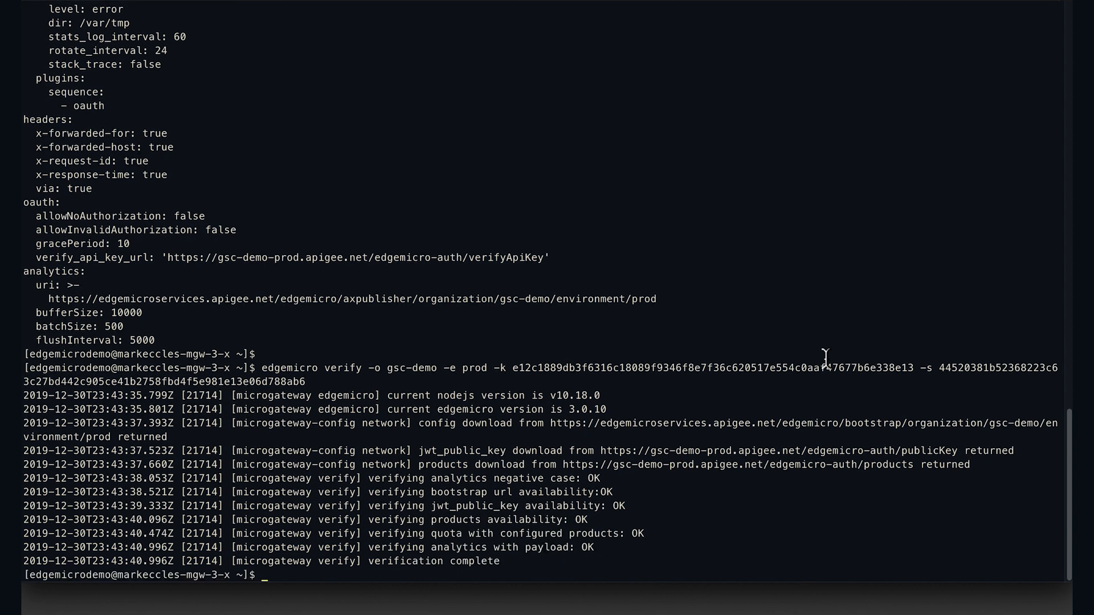
mouse_move(617, 507)
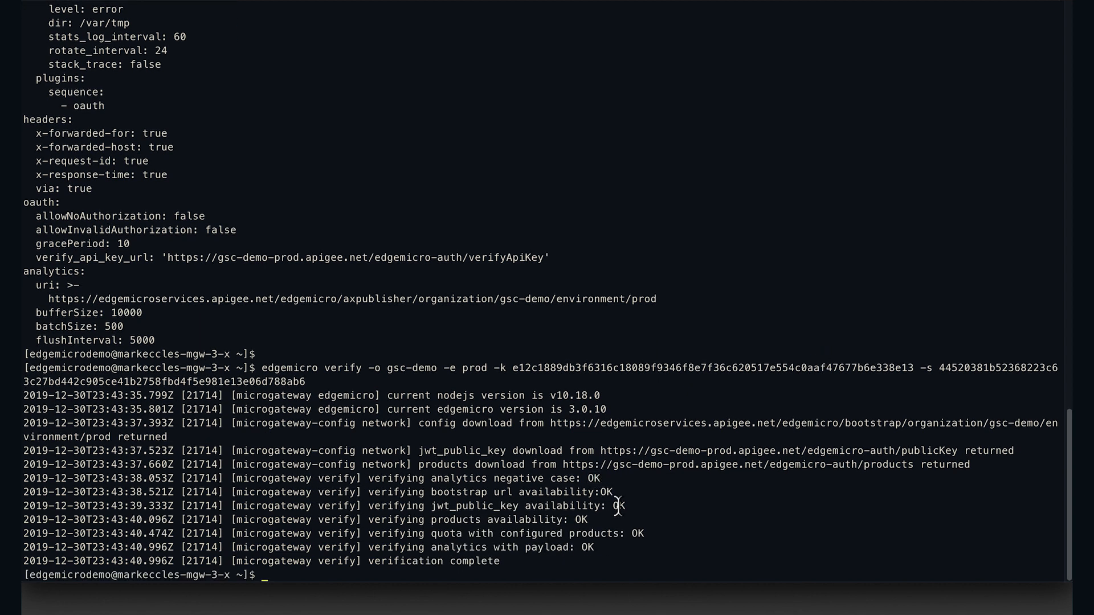